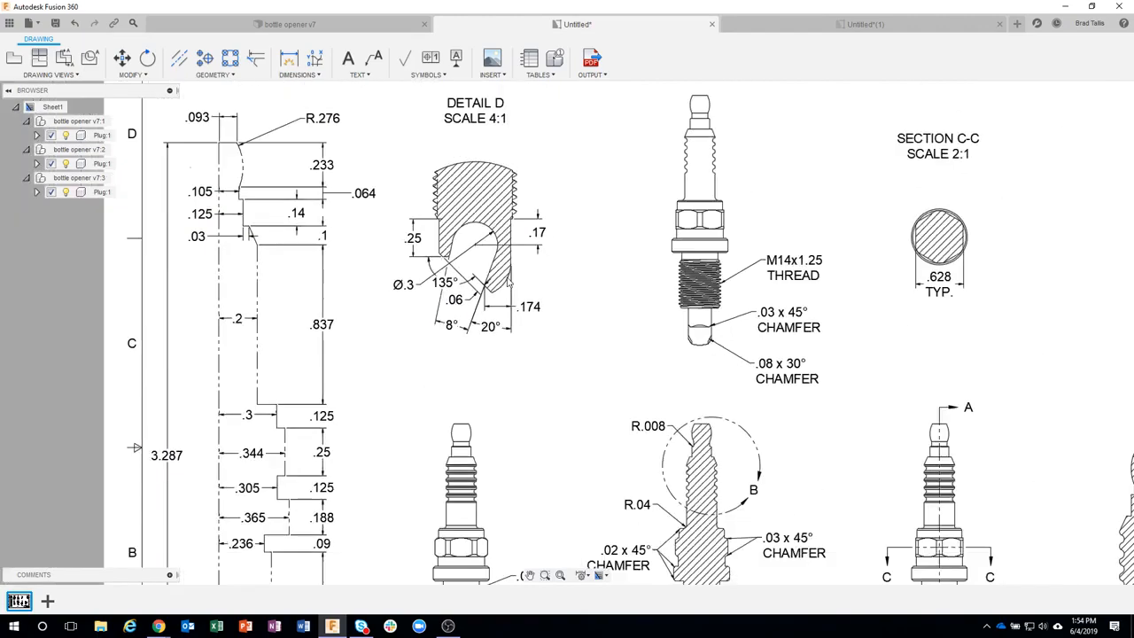
- Zoom into the spark plug section view around the hex and body chamfers
scroll("down", 3)
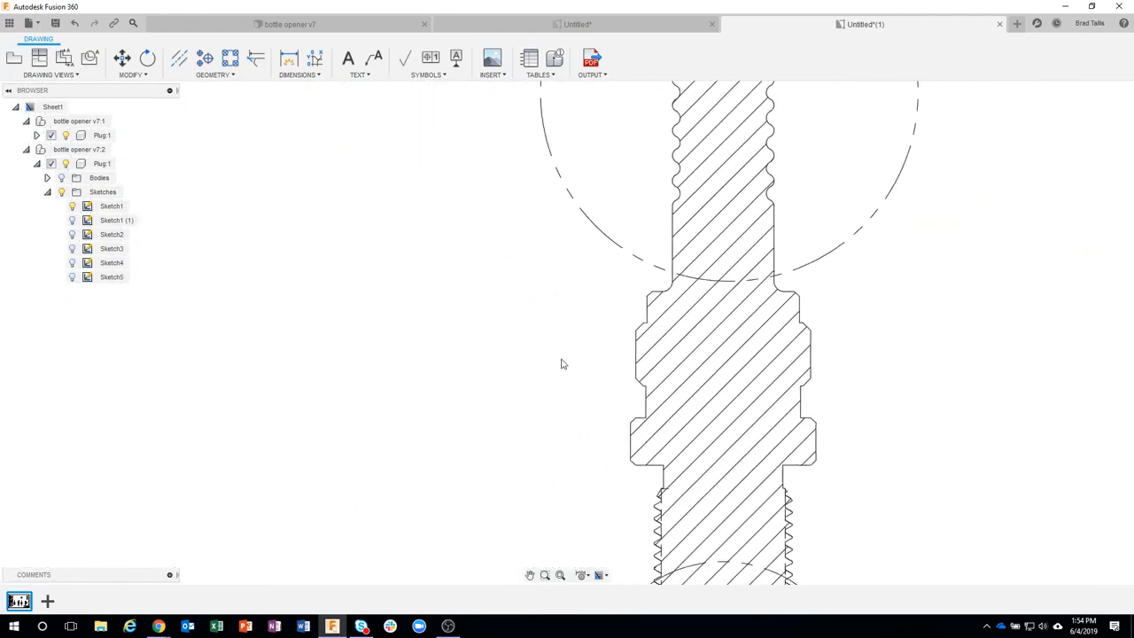
mouse_move(376, 59)
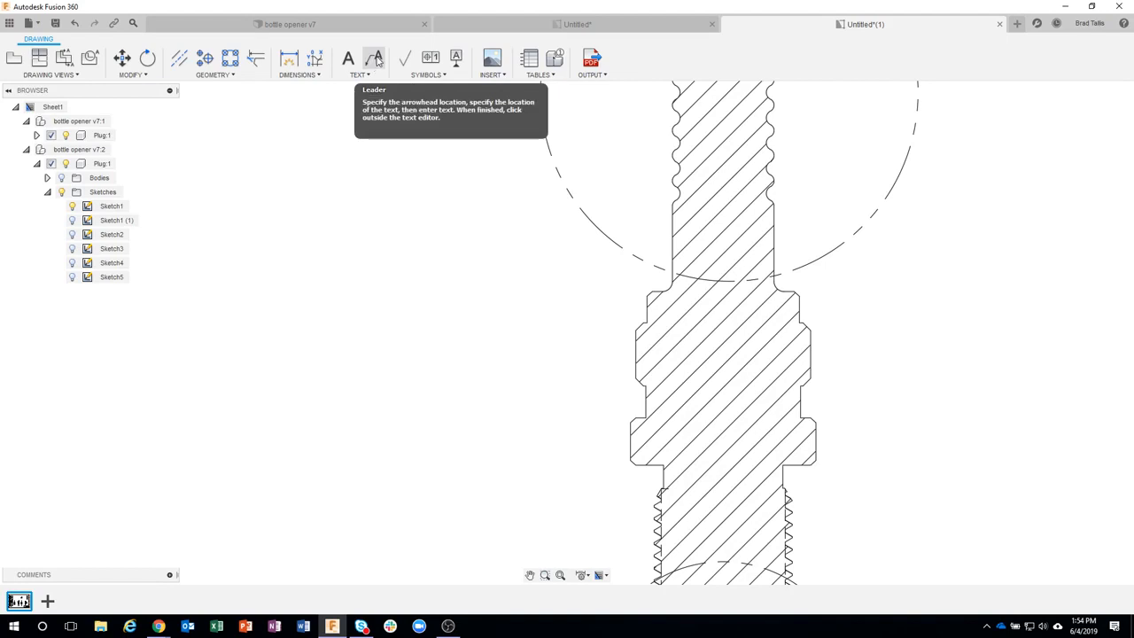
- Begin a leader note arrowed at the lower chamfered edge with its text placed left of the part
left_click(376, 58)
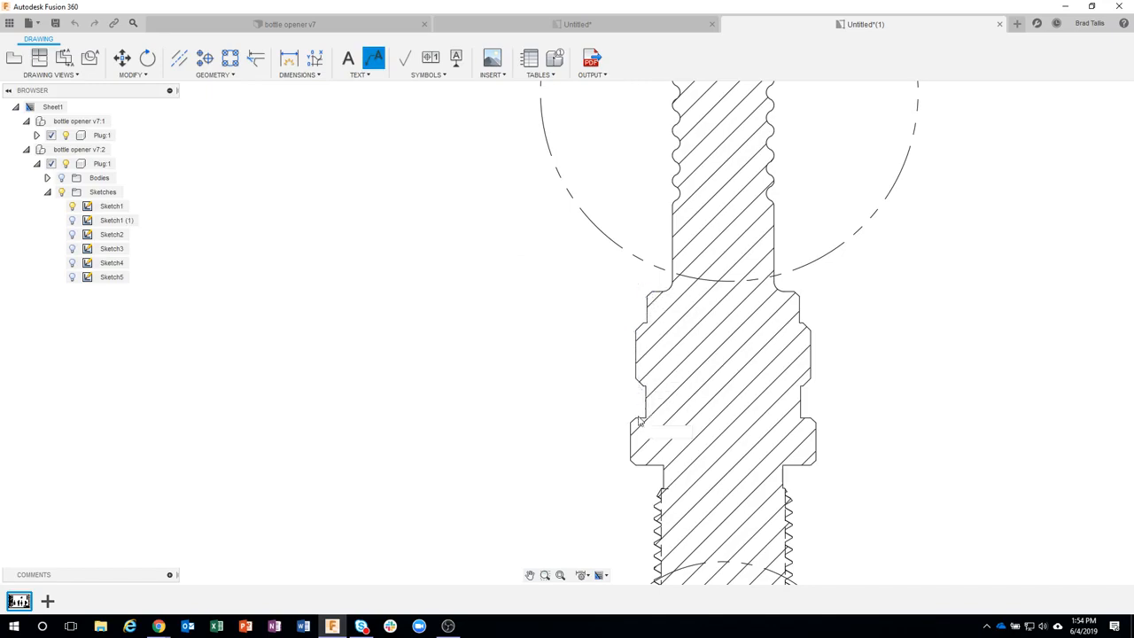
mouse_move(643, 450)
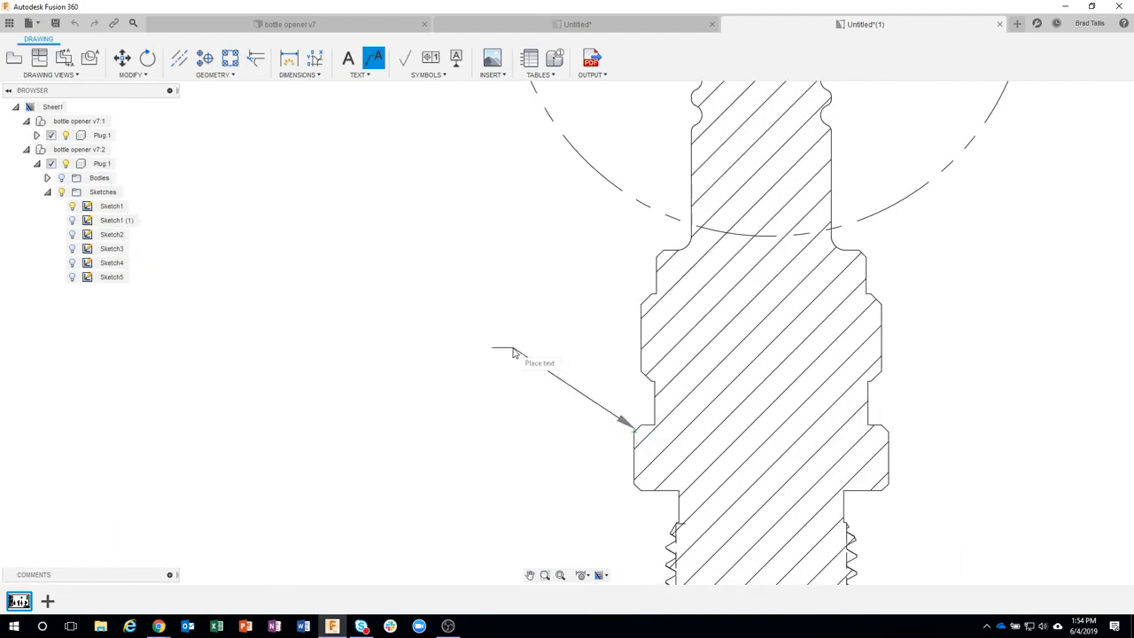
left_click(512, 353)
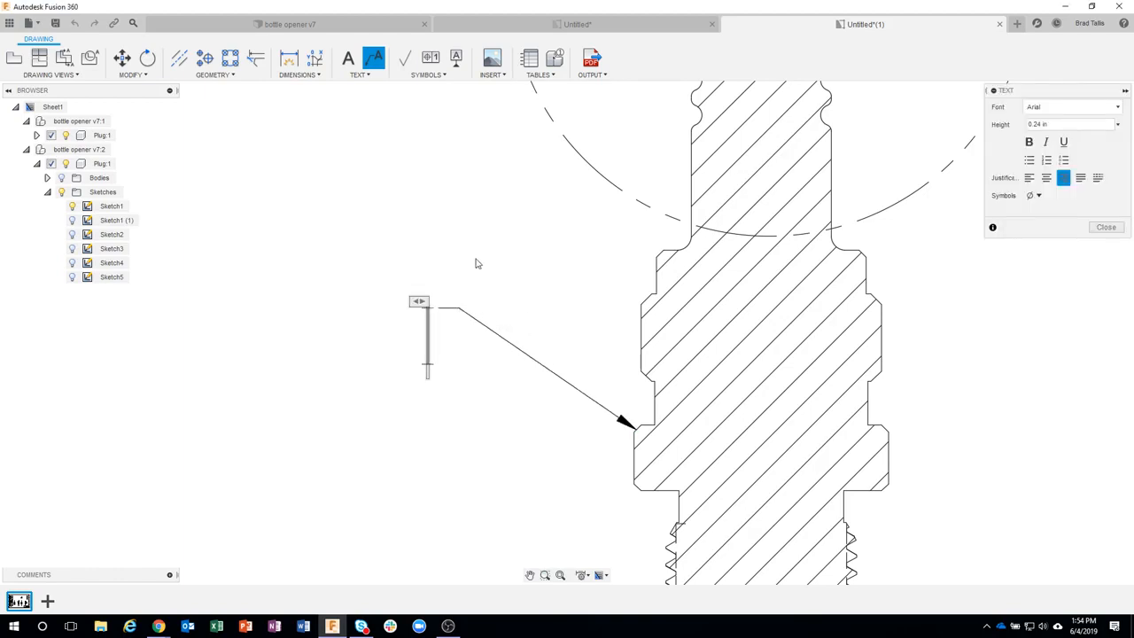
- Enter the note text '.02 x 45' and append the degree symbol from the Symbols list
type(".02")
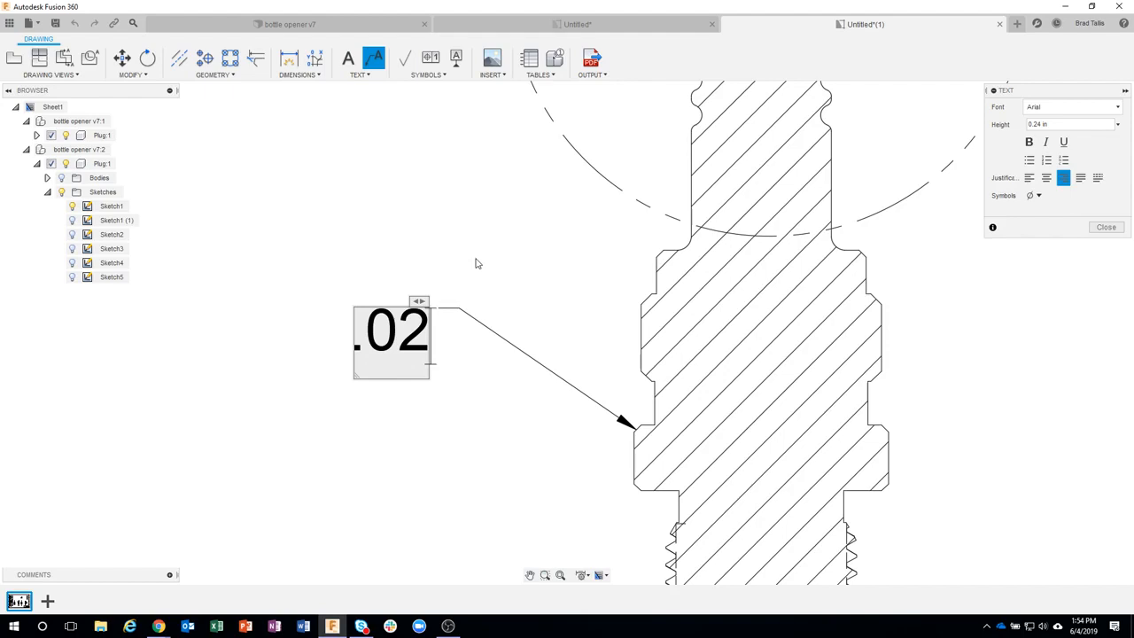
type("x 45")
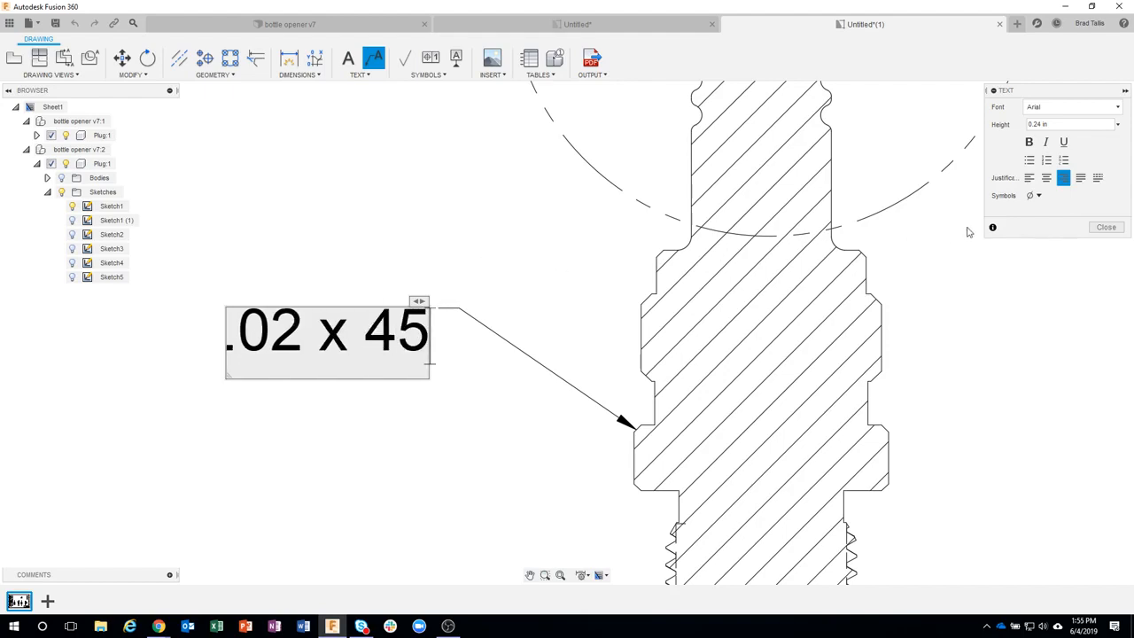
left_click(1038, 195)
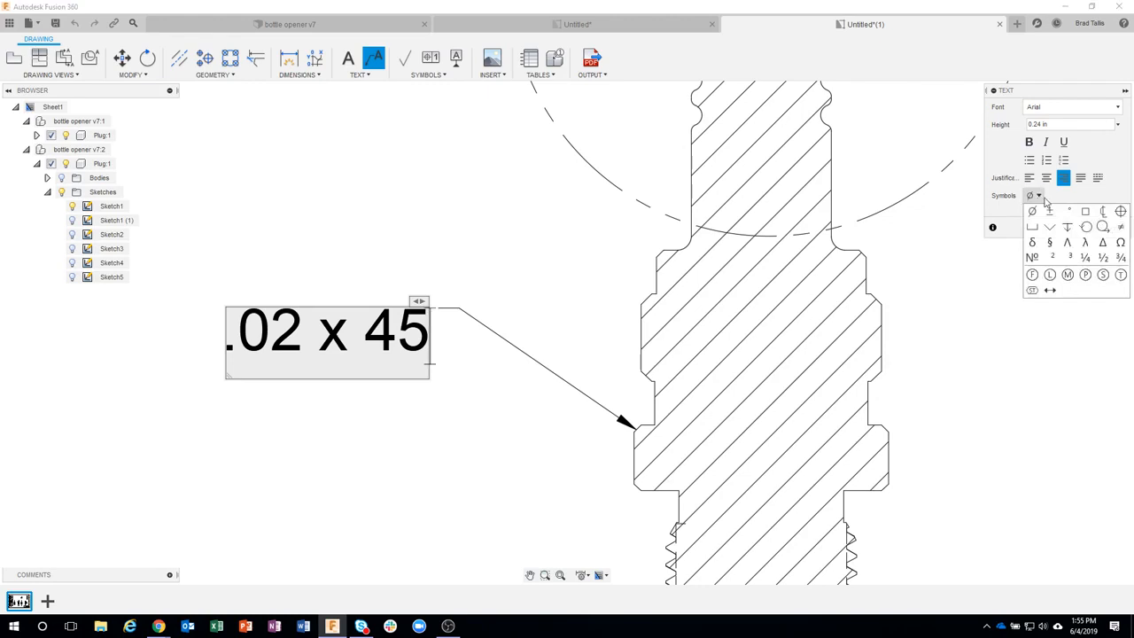
left_click(1069, 211)
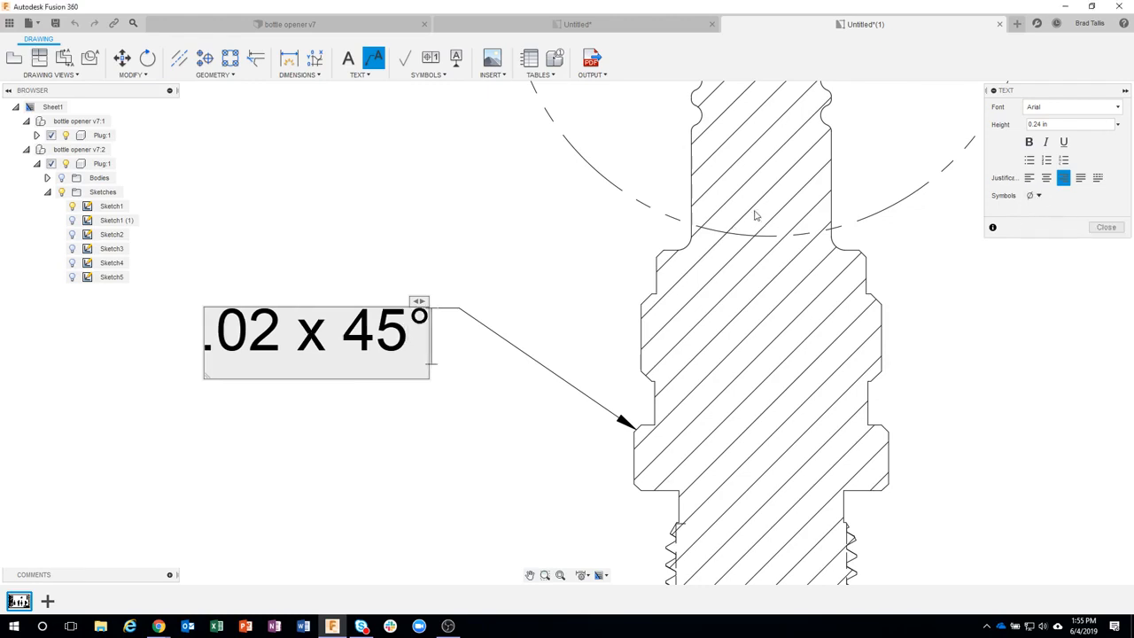
mouse_move(736, 209)
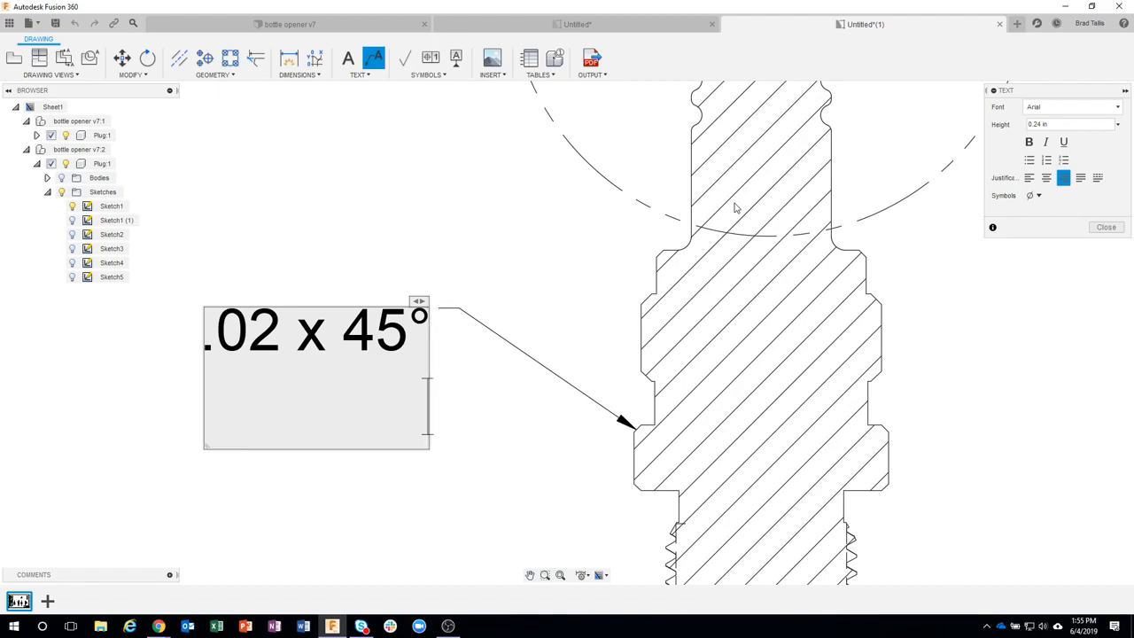
- Add 'CHAMFER' in capitals as the note's second line and finish the text
type("C")
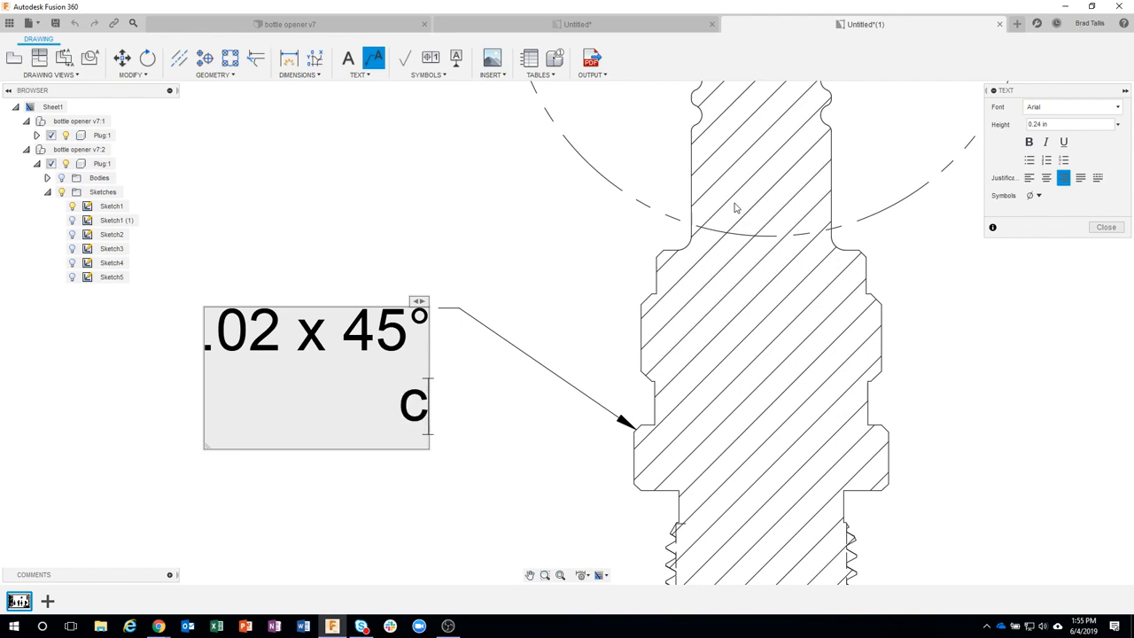
type("hamfer")
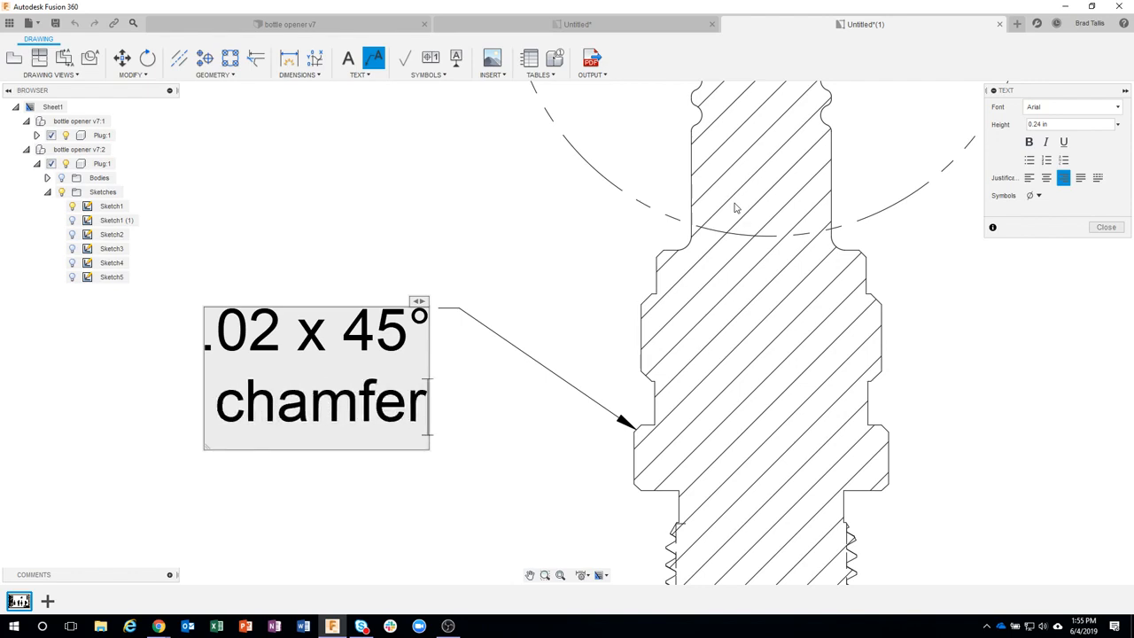
type("c")
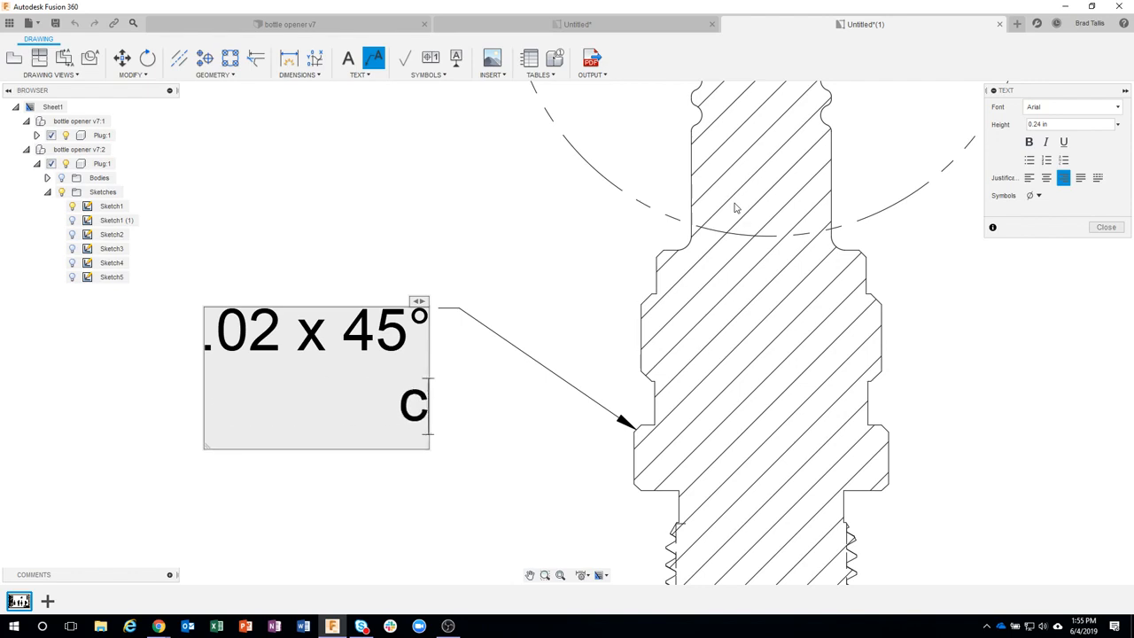
type("HAMFER")
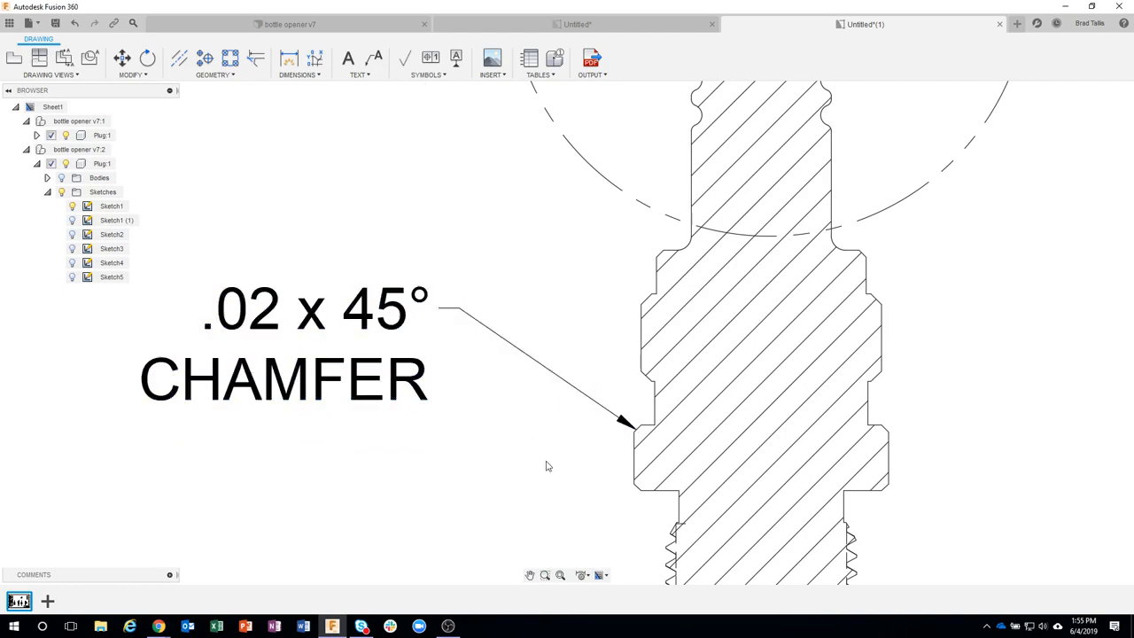
- Attach a second leader from the chamfer note to the upper chamfered edge, closing without new text
left_click(762, 355)
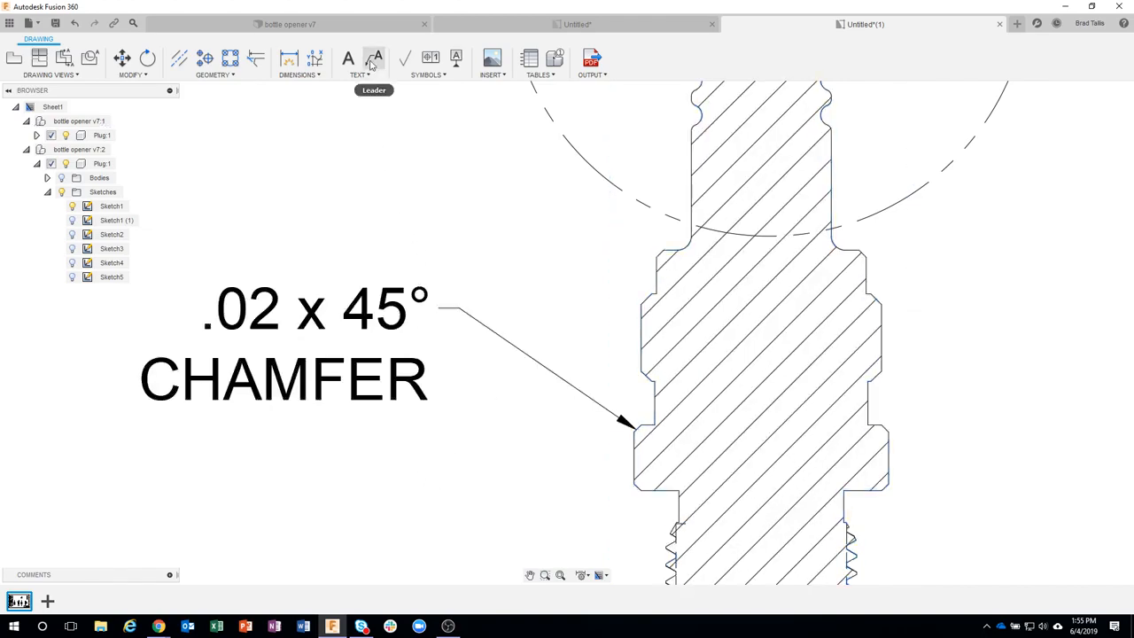
left_click(373, 59)
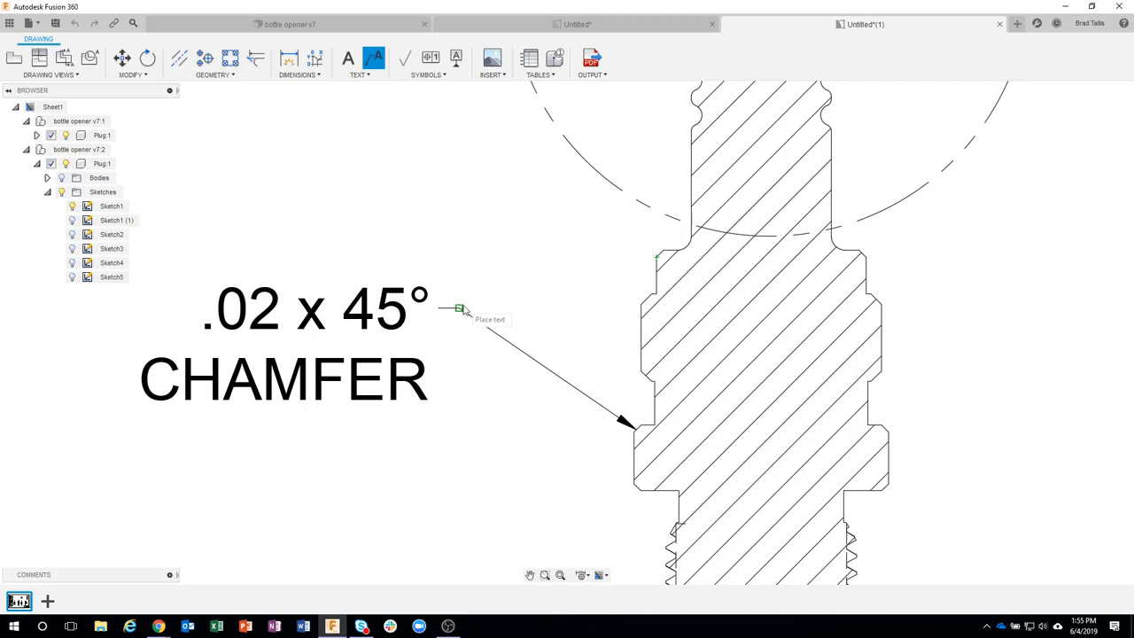
left_click(459, 309)
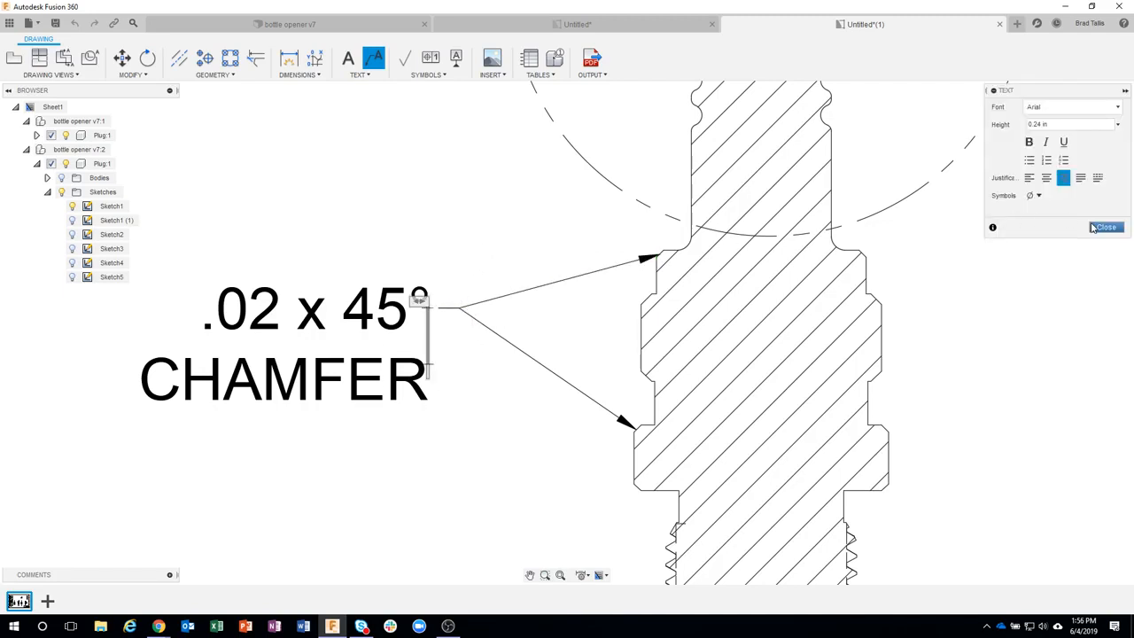
left_click(1106, 227)
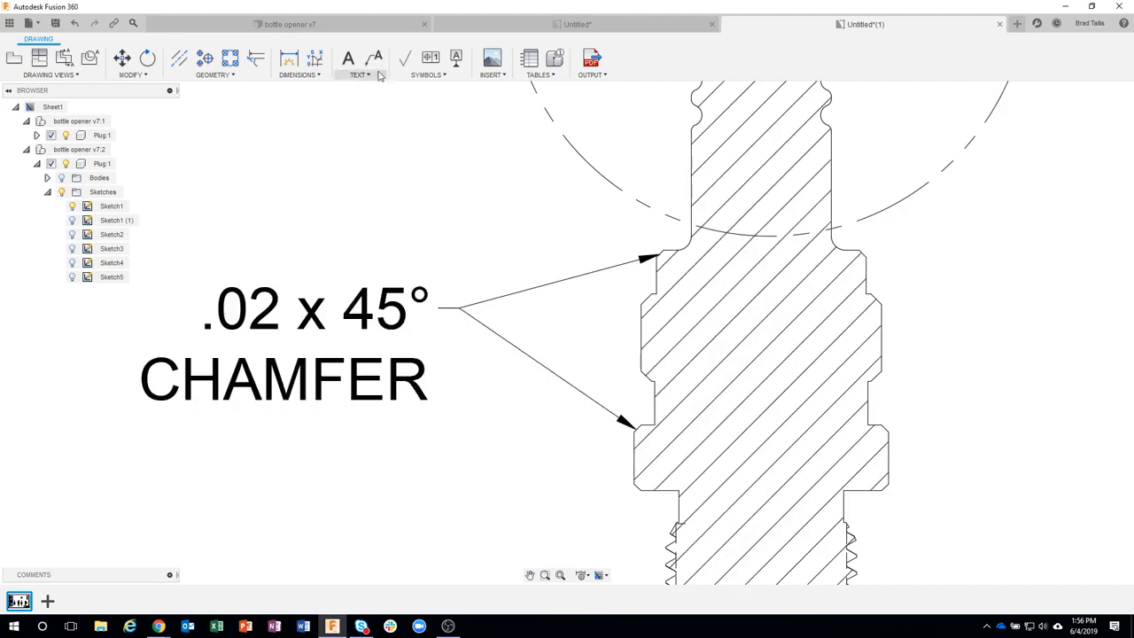
- Attach a third leader from the chamfer note to the lowest chamfered edge above the threads
left_click(374, 59)
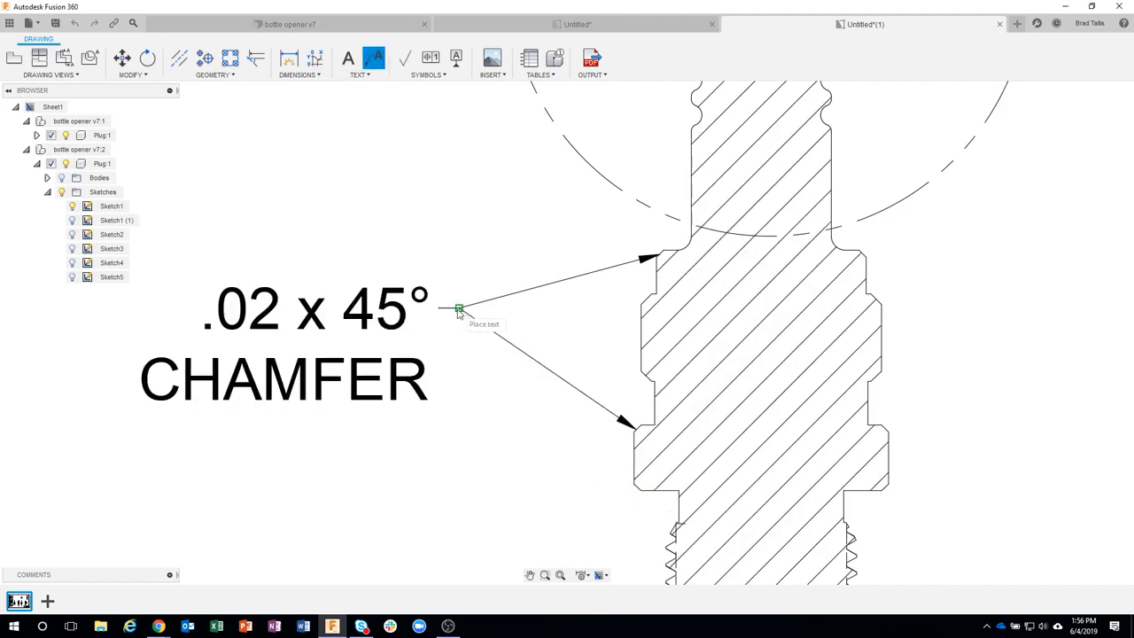
left_click(459, 309)
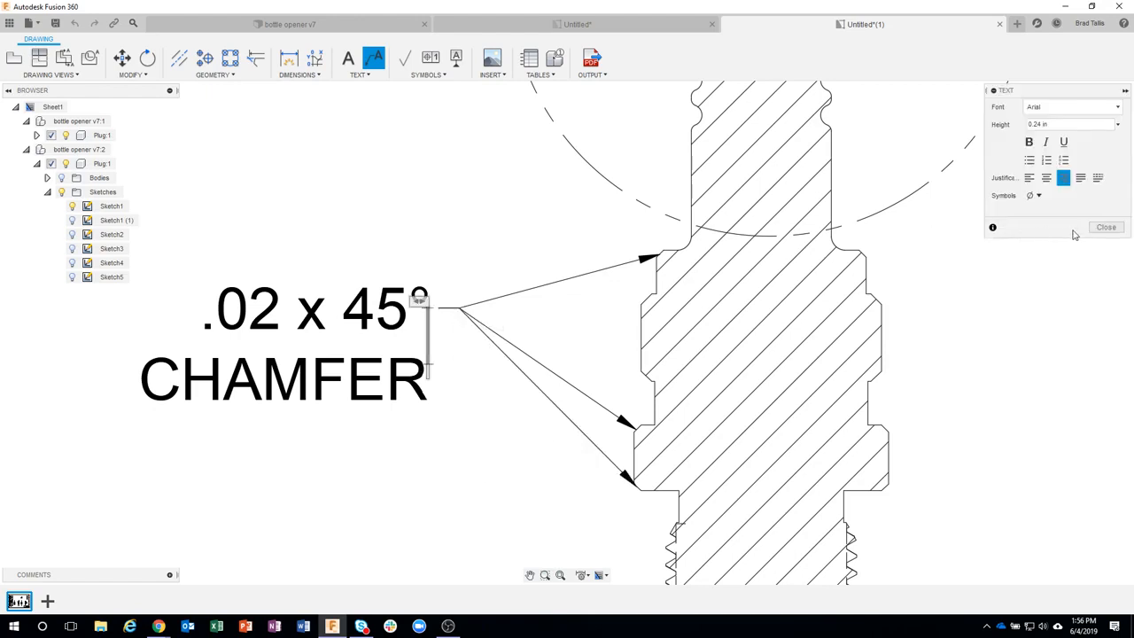
left_click(1106, 227)
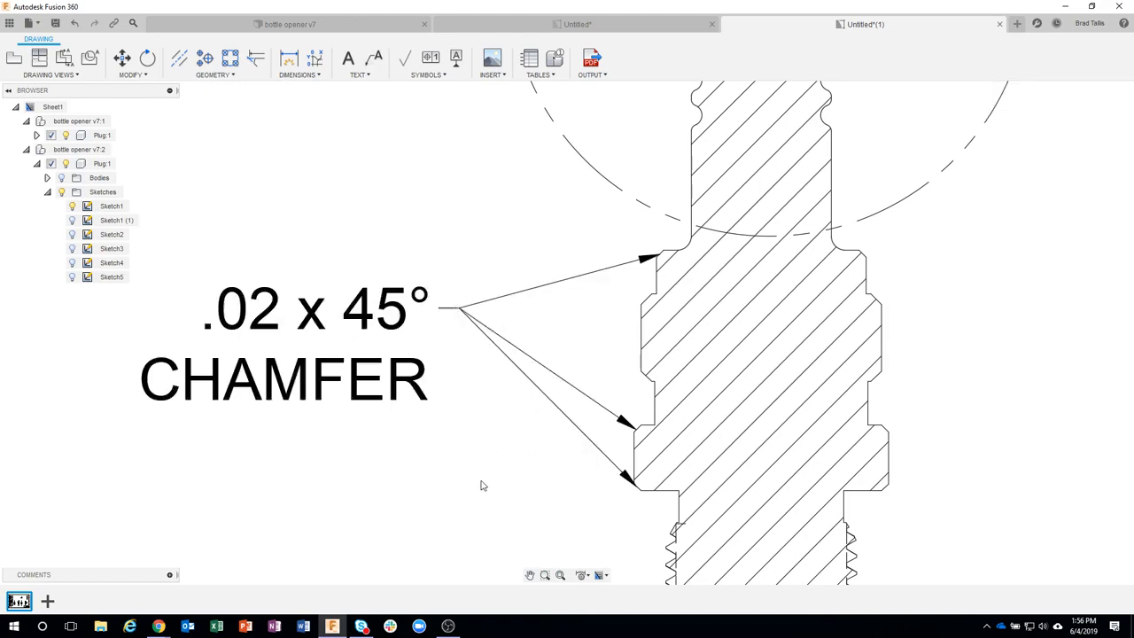